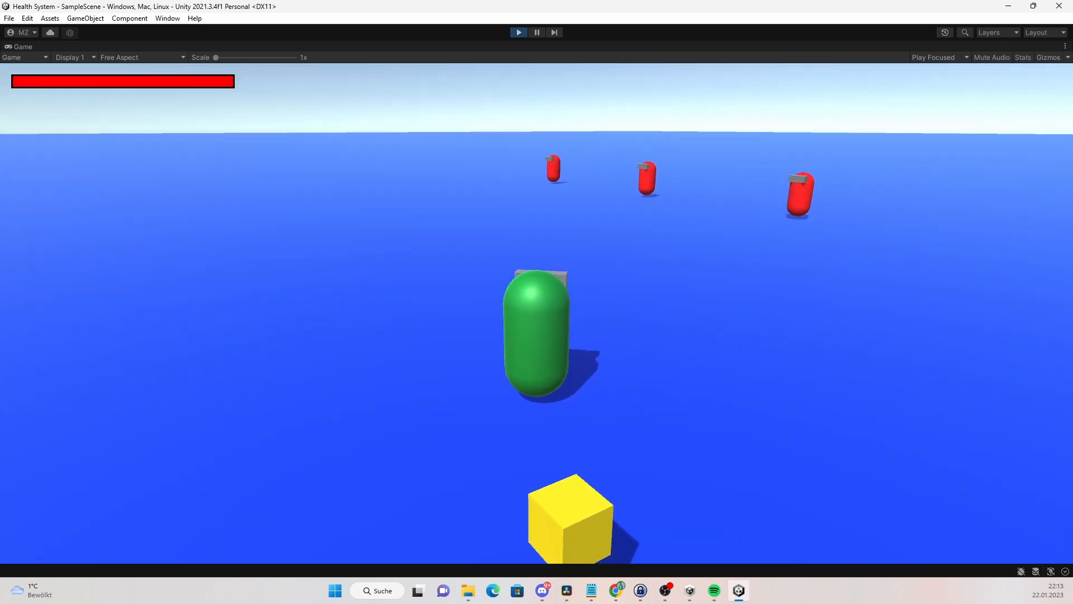
- Stop the running game preview and return to the editor scene view
{"action": "left_click", "coordinate": [518, 33]}
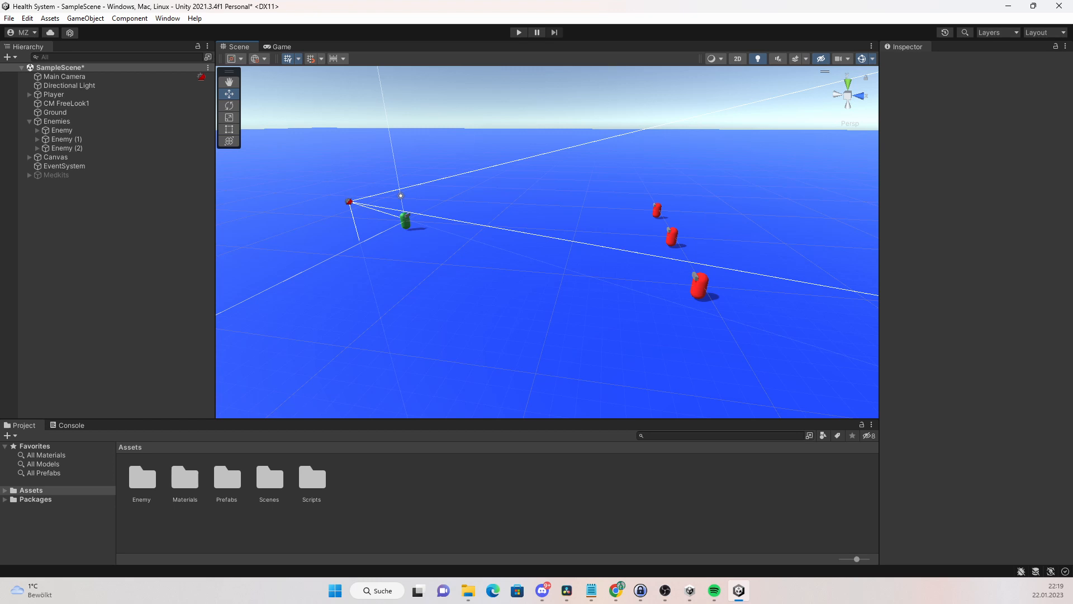
{"action": "left_click", "coordinate": [518, 32]}
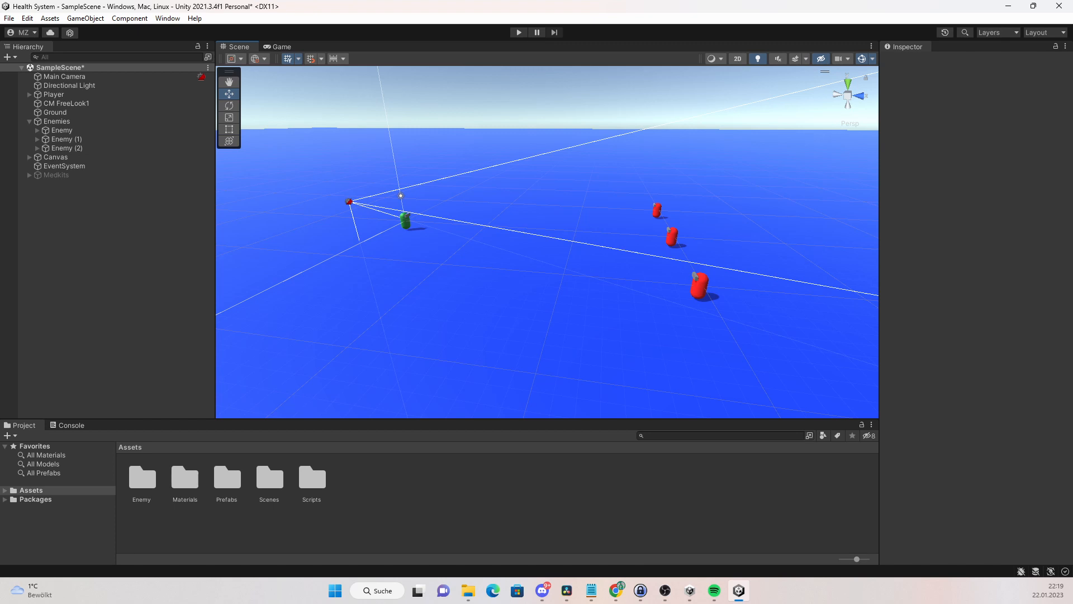
- Select the Player and add a new PlayerStats script component to it
{"action": "left_click", "coordinate": [53, 94]}
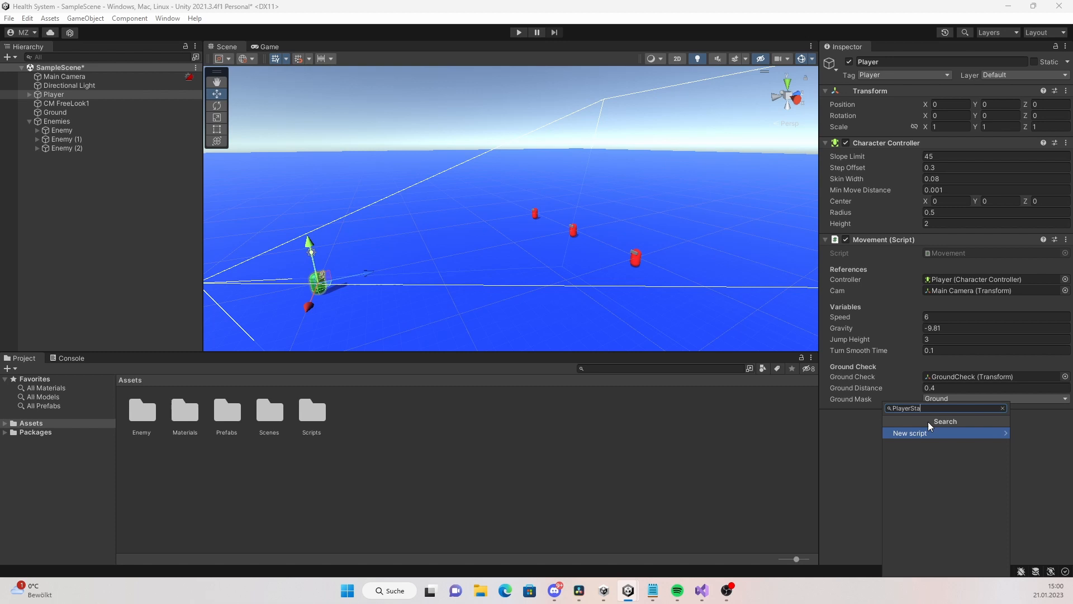
{"action": "left_click", "coordinate": [909, 433]}
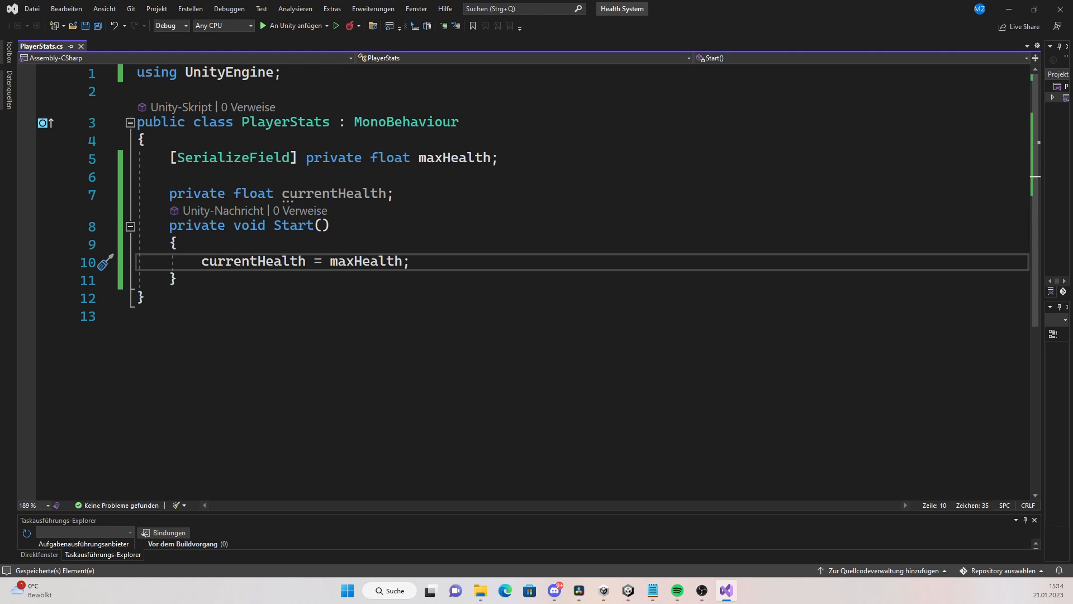
- Switch from Visual Studio back to the Unity editor
{"action": "left_click", "coordinate": [626, 590]}
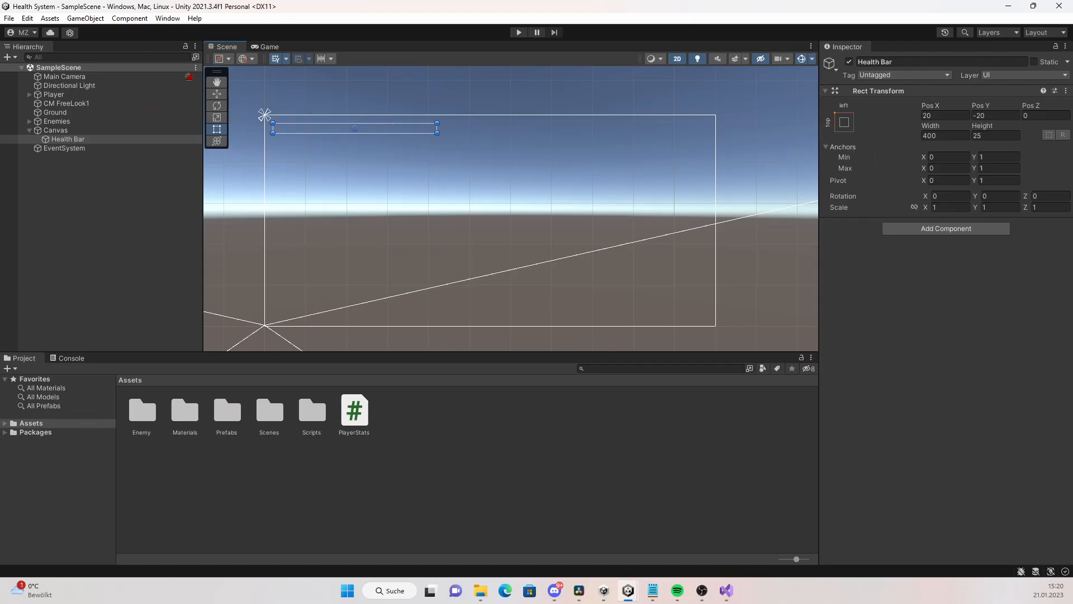
- Add a black Border image under Health Bar stretched to fill its area
{"action": "right_click", "coordinate": [67, 138]}
{"action": "type", "text": "Border"}
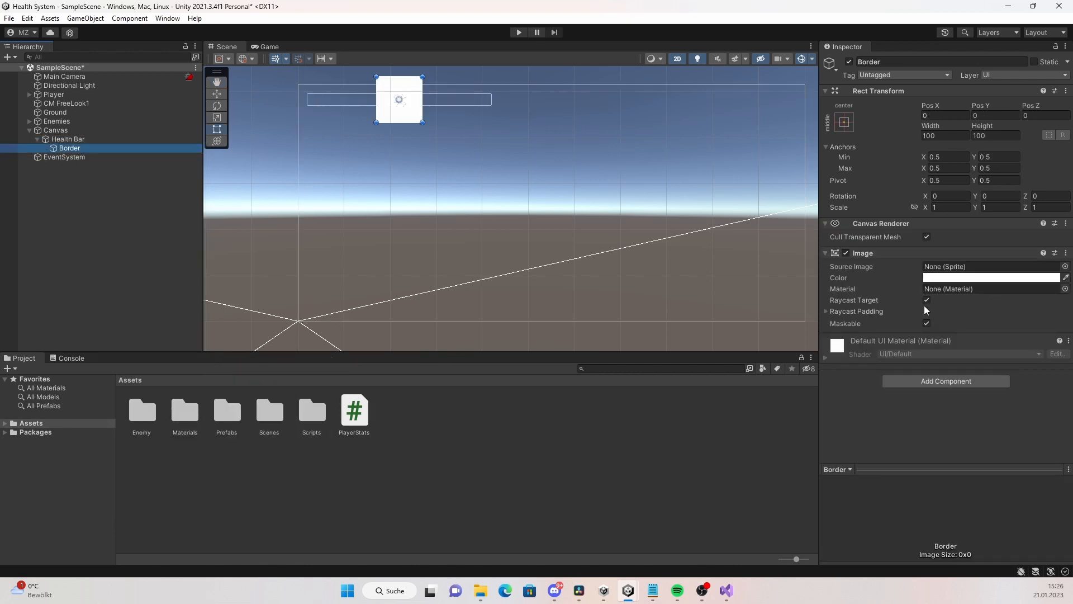
{"action": "left_click", "coordinate": [990, 277]}
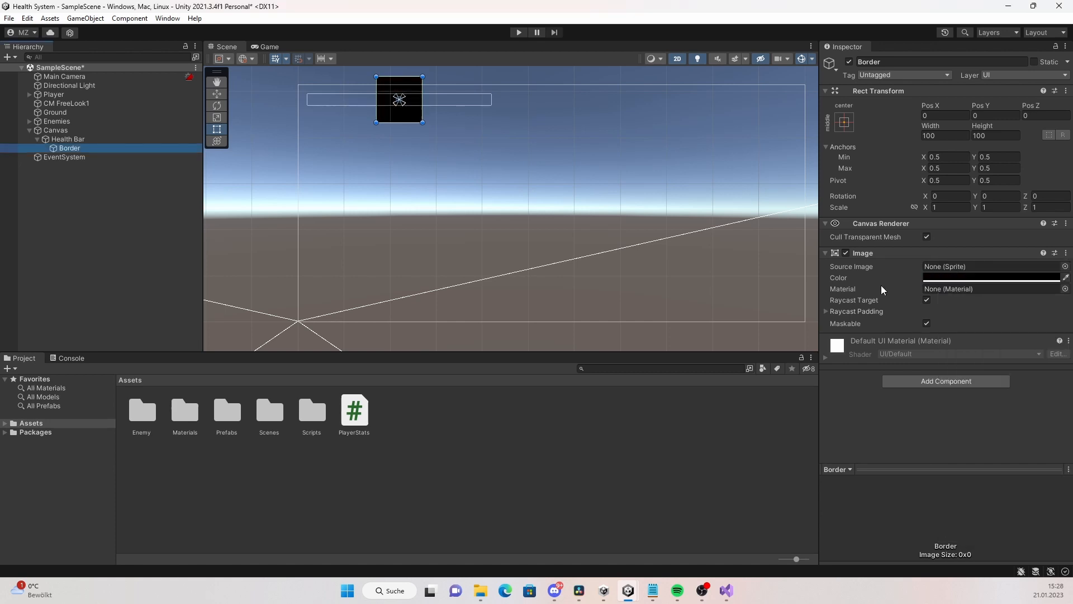
{"action": "left_click", "coordinate": [844, 122]}
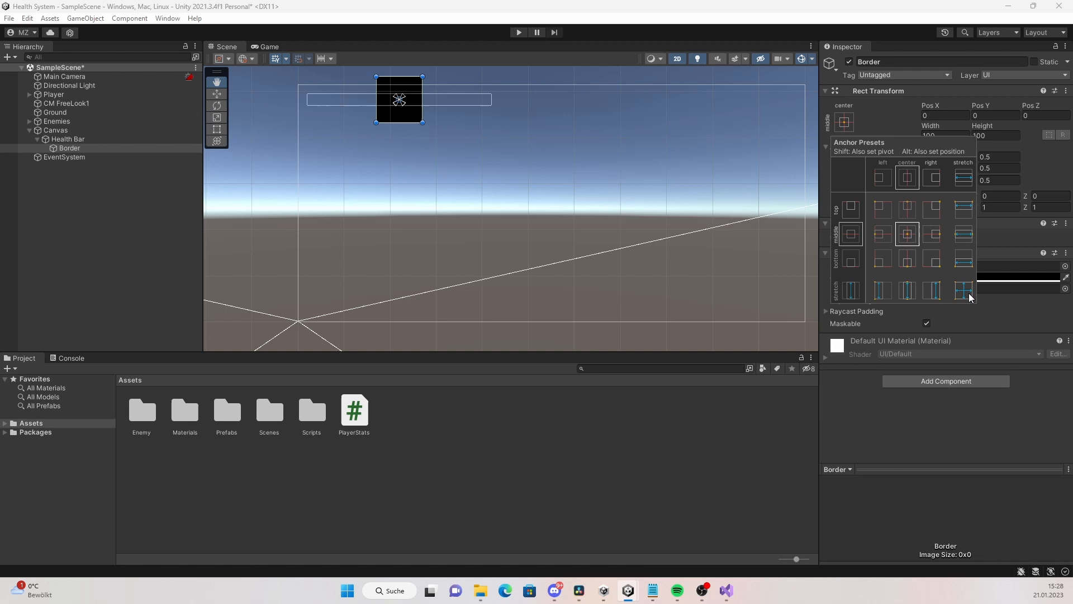
{"action": "left_click", "coordinate": [962, 290]}
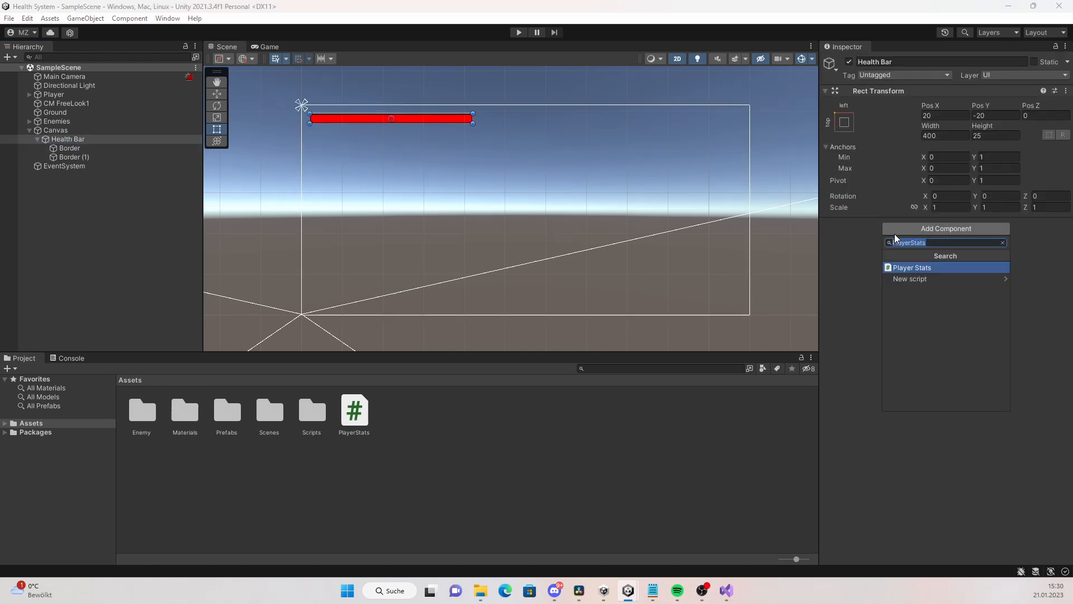
- Add a Slider component to Health Bar with navigation set to None
{"action": "left_click", "coordinate": [912, 267]}
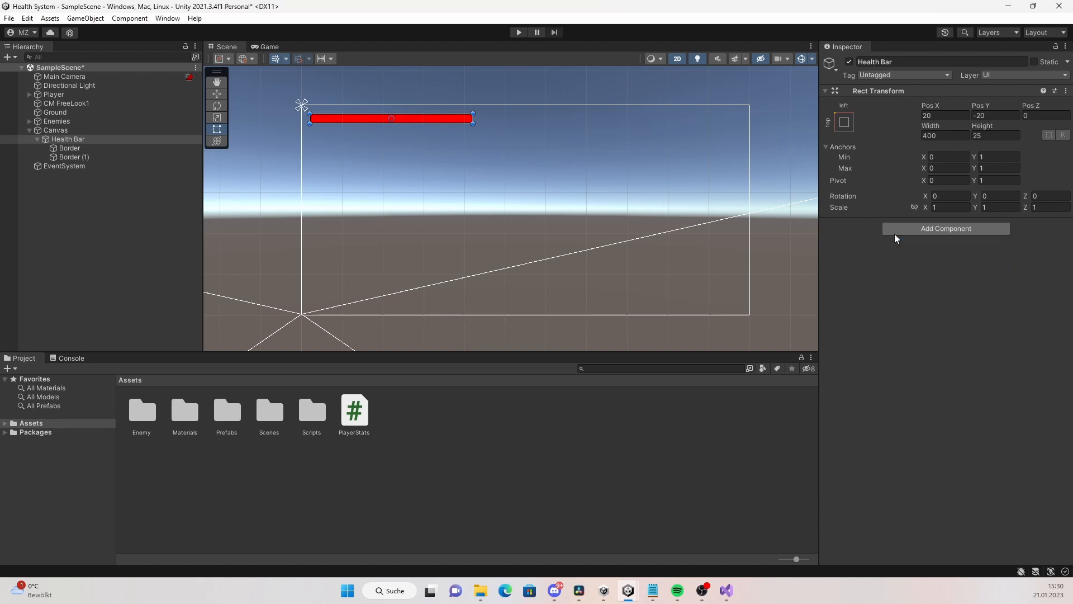
{"action": "left_click", "coordinate": [945, 228]}
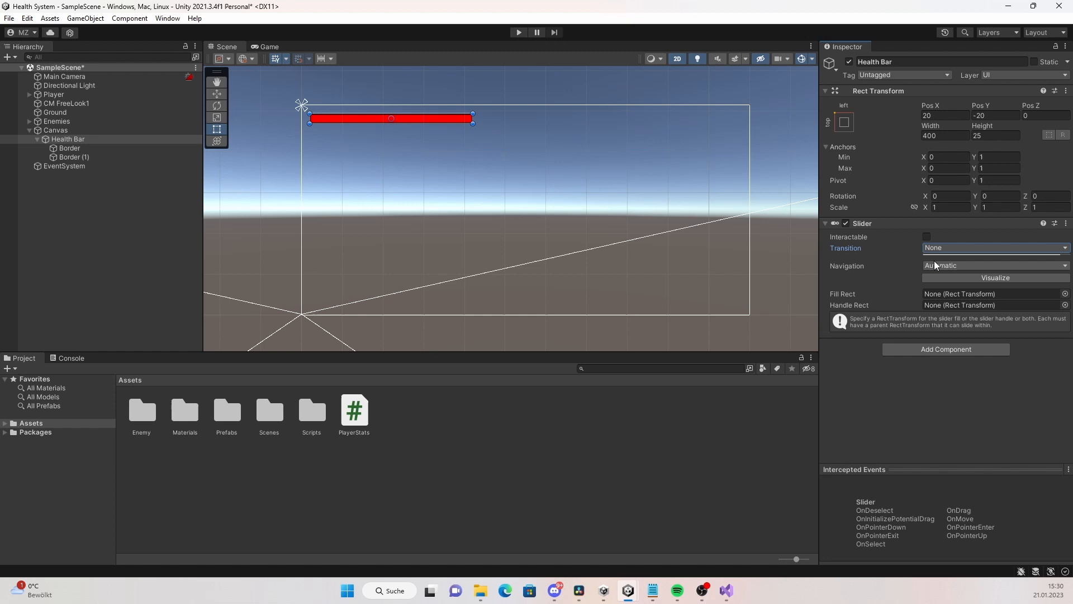
{"action": "left_click", "coordinate": [994, 265]}
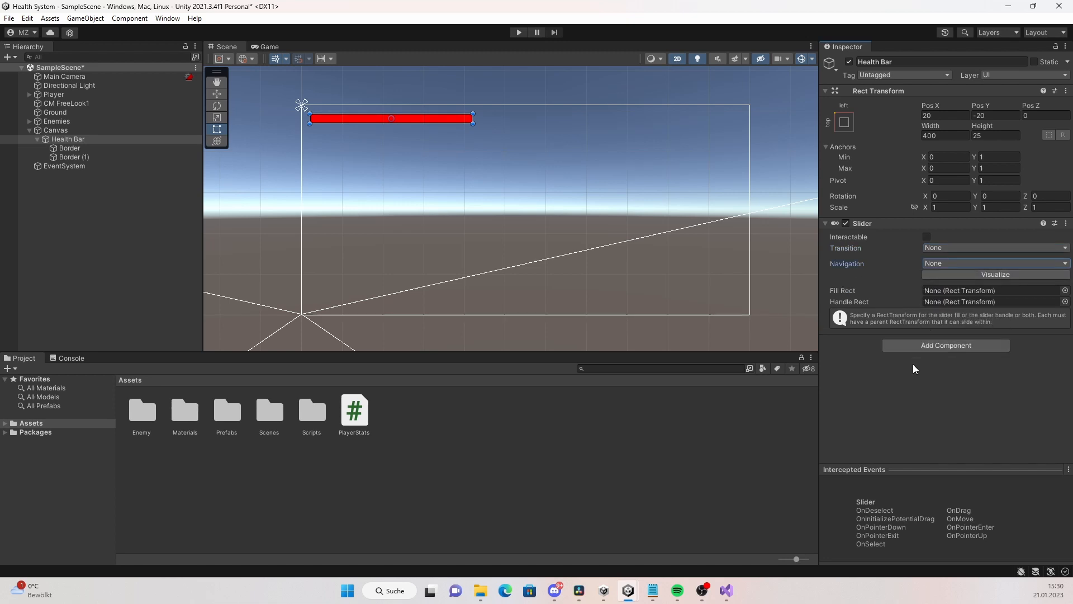
{"action": "mouse_move", "coordinate": [906, 396]}
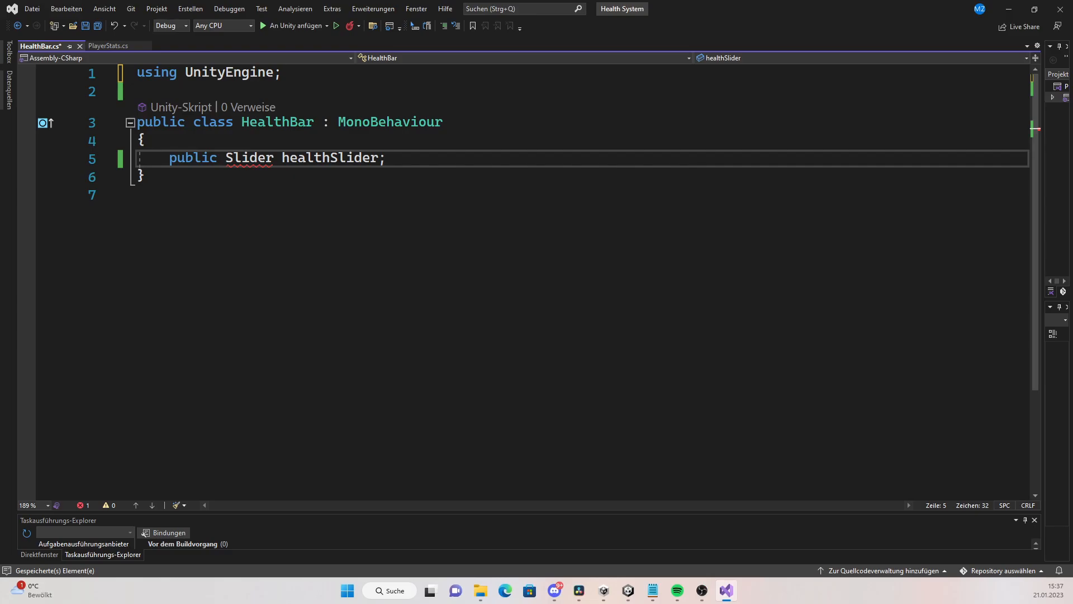
- Import UnityEngine.UI and write SetSlider assigning healthSlider.value = amount
{"action": "type", "text": "using UnityEngine.UI;"}
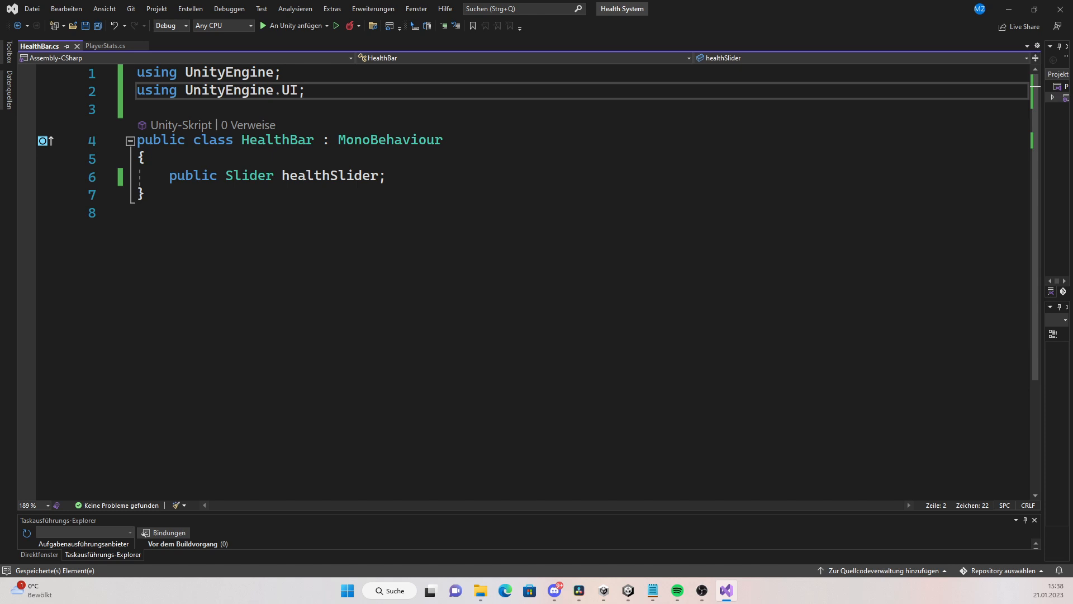
{"action": "type", "text": "healthShider.value = amount;"}
{"action": "type", "text": "SetSlider(amount);"}
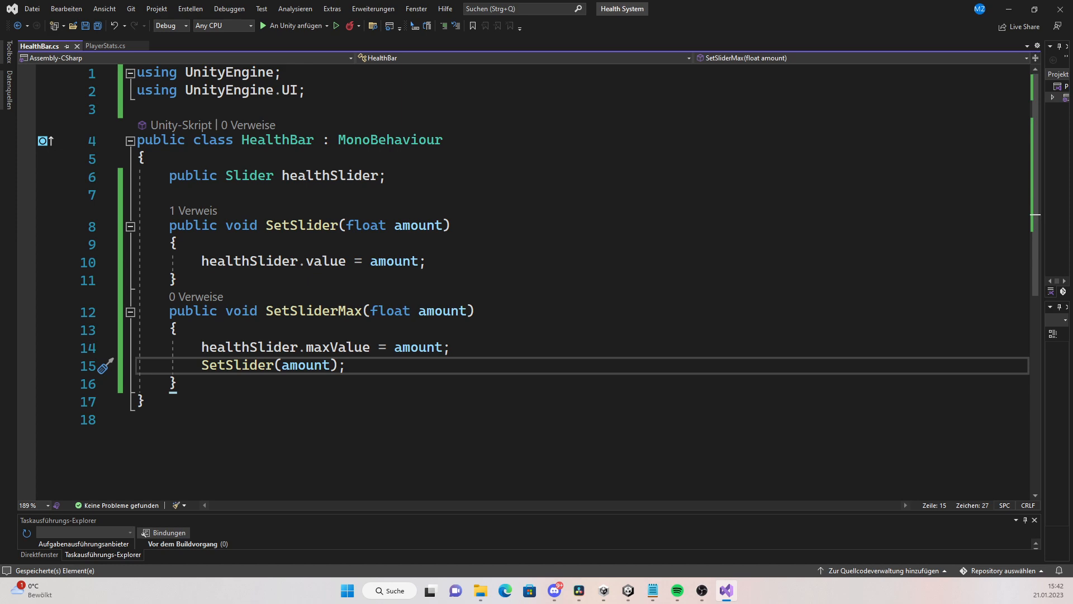
- Switch to Unity to wire the HealthBar script, then back to Visual Studio
{"action": "left_click", "coordinate": [626, 590]}
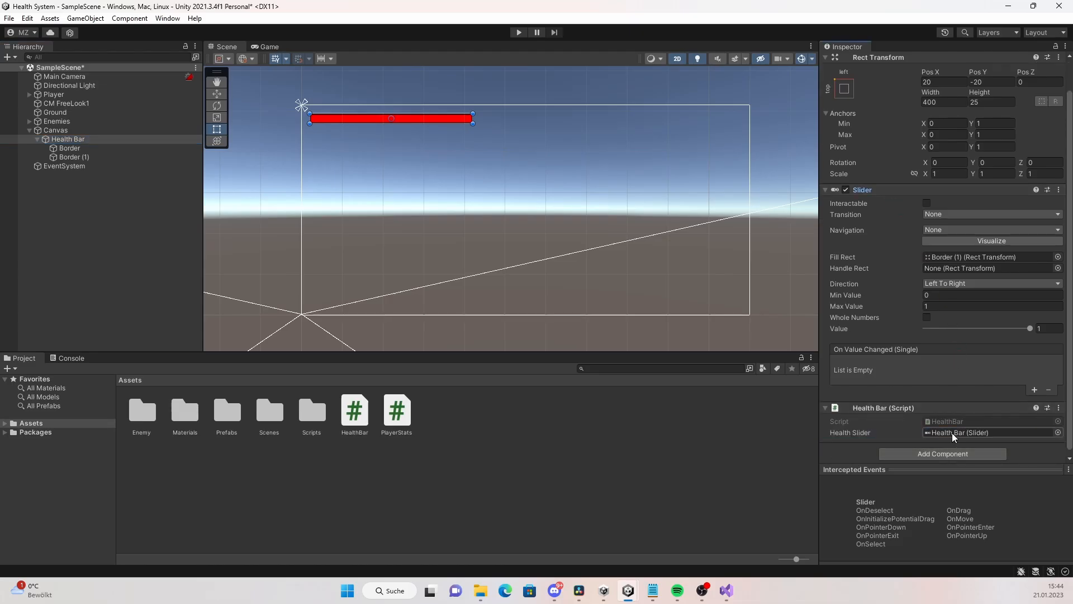
{"action": "left_click", "coordinate": [725, 591]}
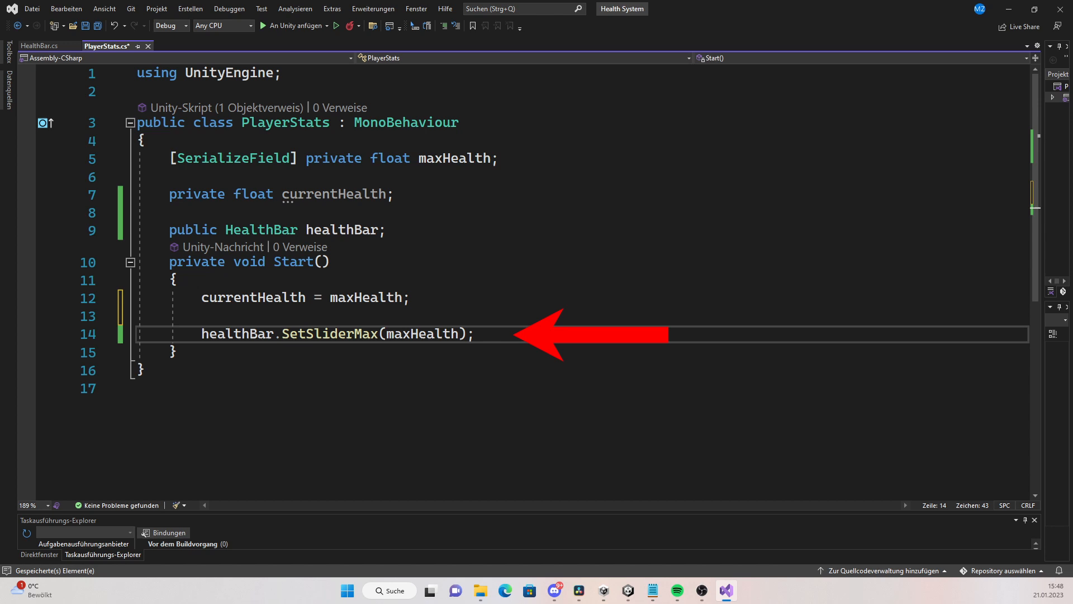
- Switch back to the Unity editor after editing PlayerStats
{"action": "left_click", "coordinate": [626, 590]}
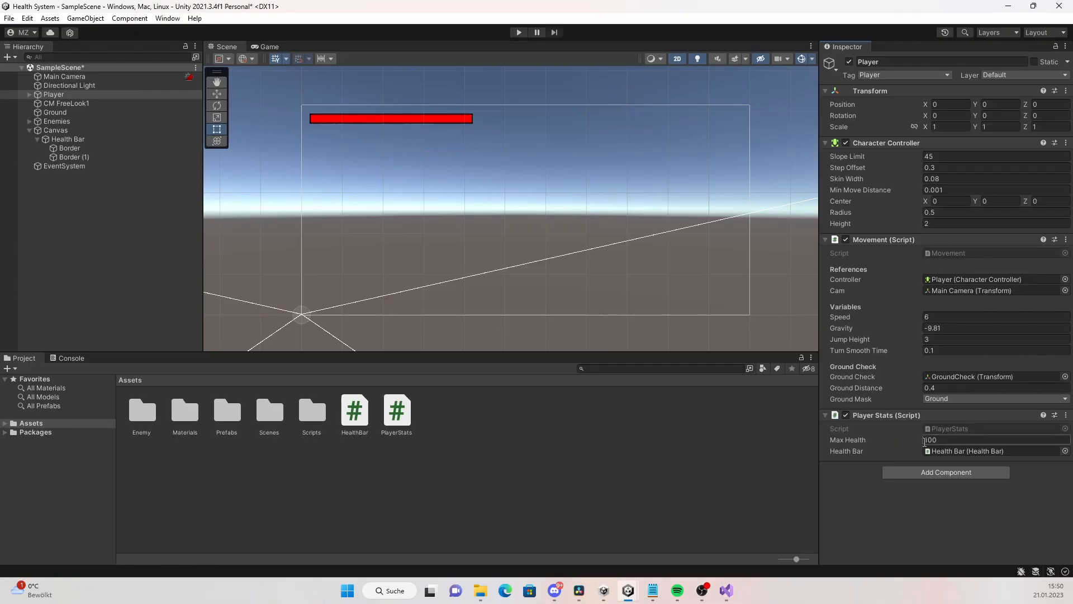
- Run play mode to check the full red health bar, then return to PlayerStats
{"action": "left_click", "coordinate": [518, 32]}
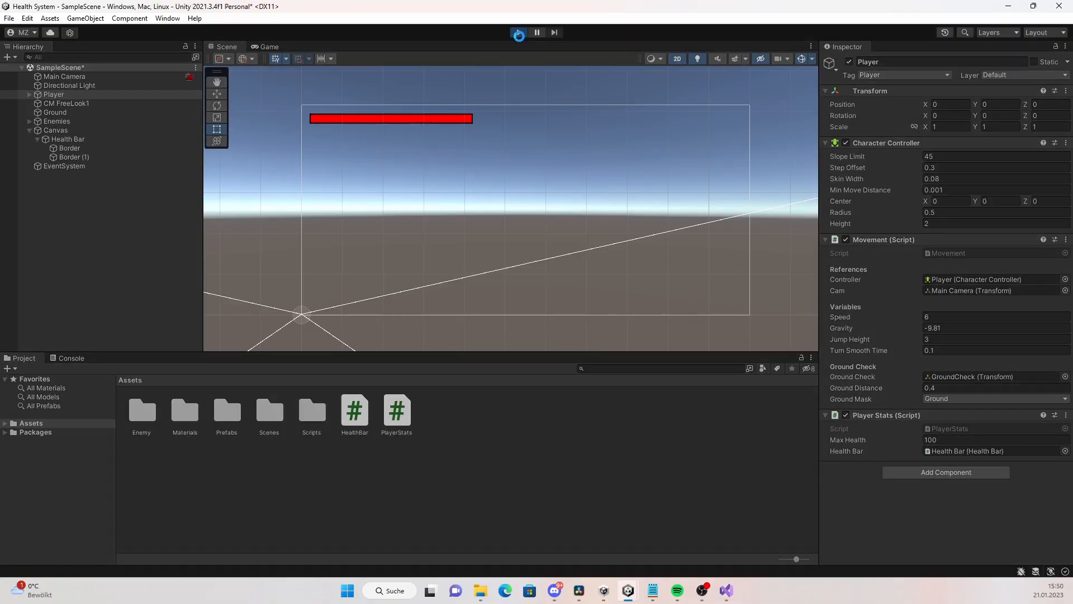
{"action": "left_click", "coordinate": [519, 32]}
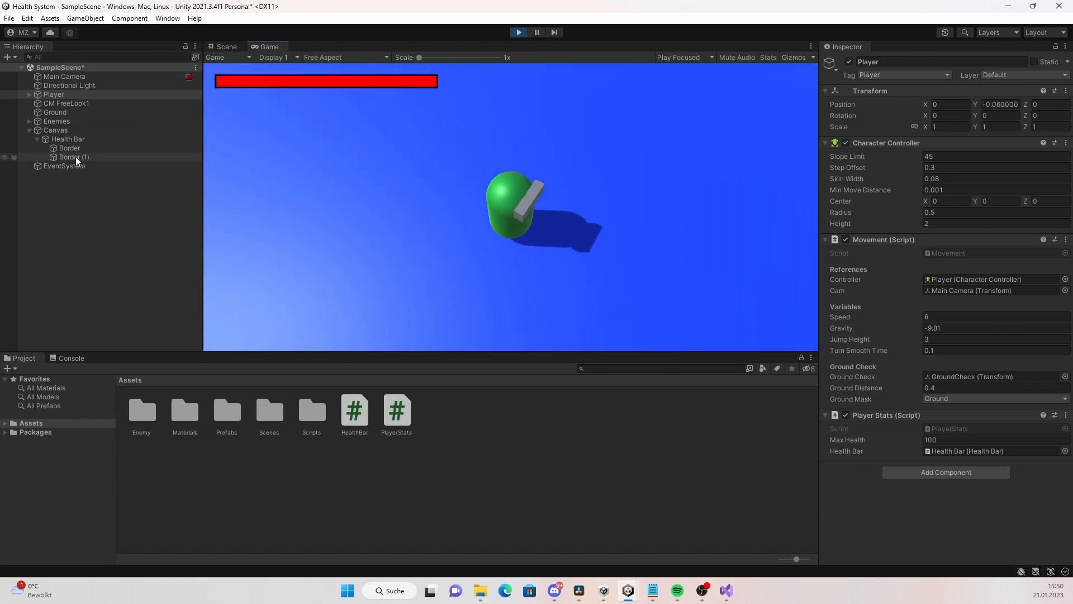
{"action": "left_click", "coordinate": [67, 139]}
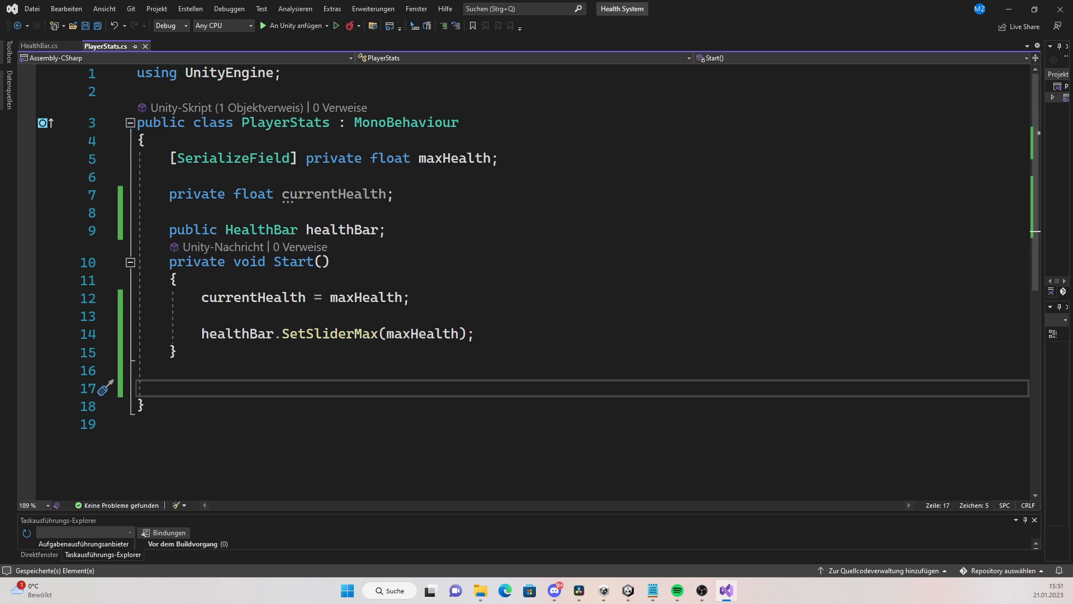
- Write TakeDamage(float amount) subtracting from currentHealth and calling healthBar.SetSlider
{"action": "type", "text": "public void TakeDamage(float amount)"}
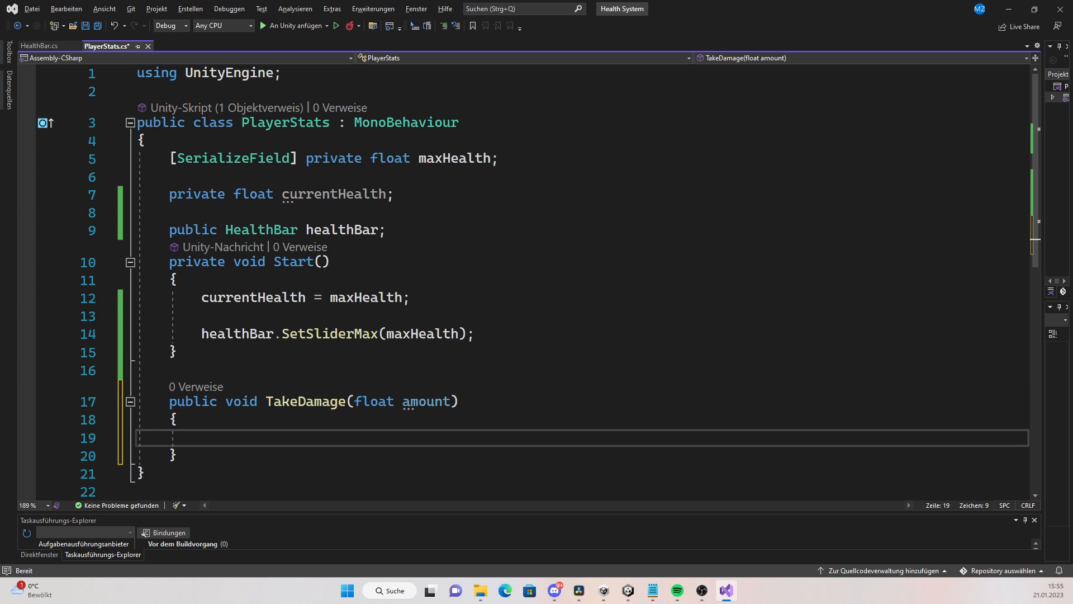
{"action": "type", "text": "currentHealth -= amount;"}
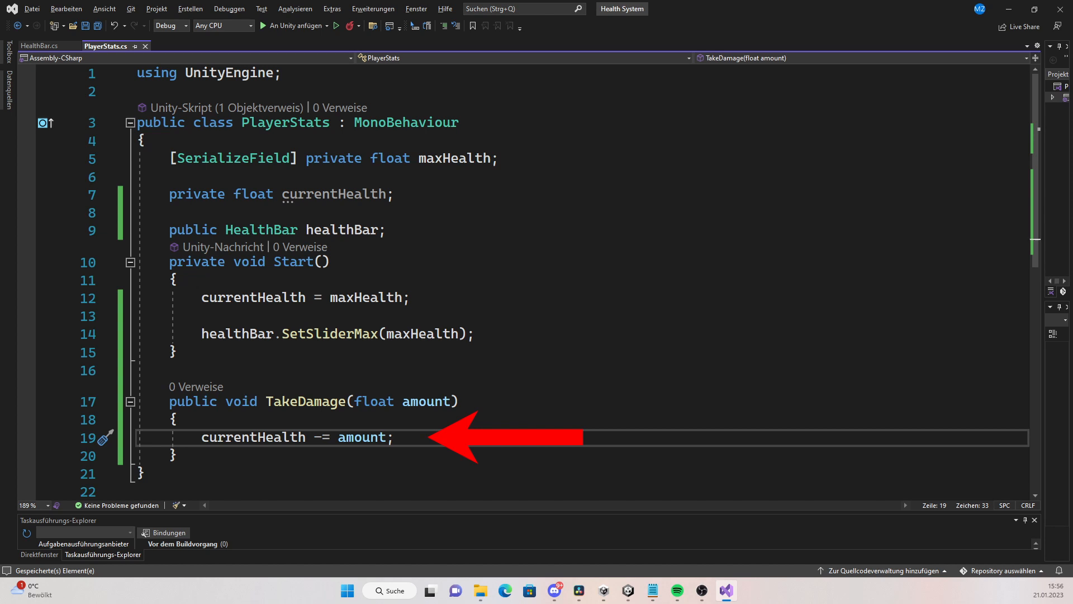
{"action": "type", "text": "healthBar.SetSlider(currentHealth);"}
{"action": "type", "text": "TakeDamage(20f);"}
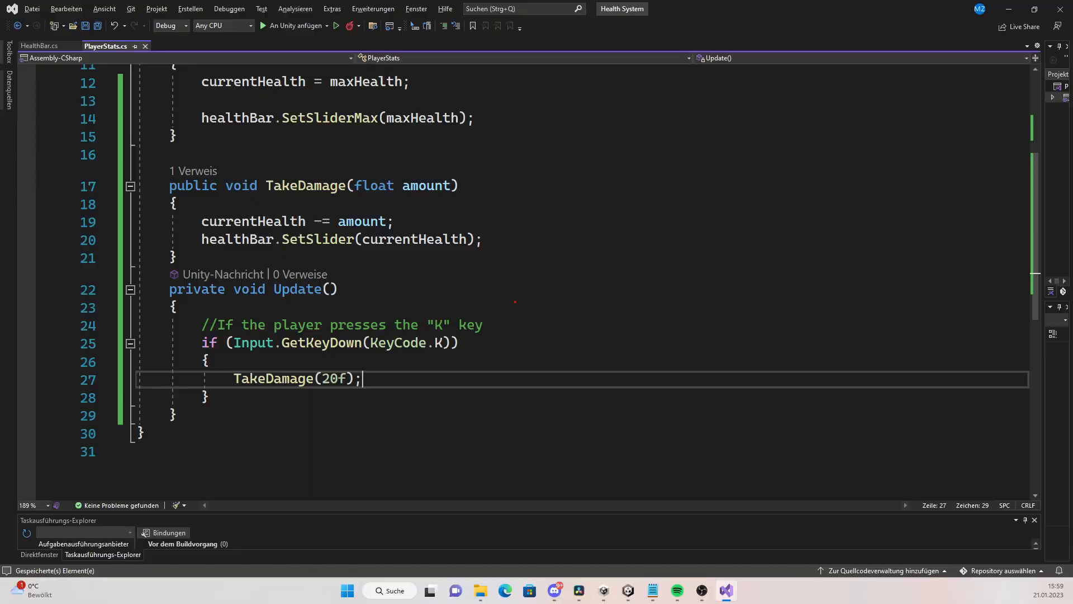
- Make Bullet deal its damage to a Player via PlayerStats.TakeDamage and destroy itself, then play-test the health drop
{"action": "left_click", "coordinate": [627, 590]}
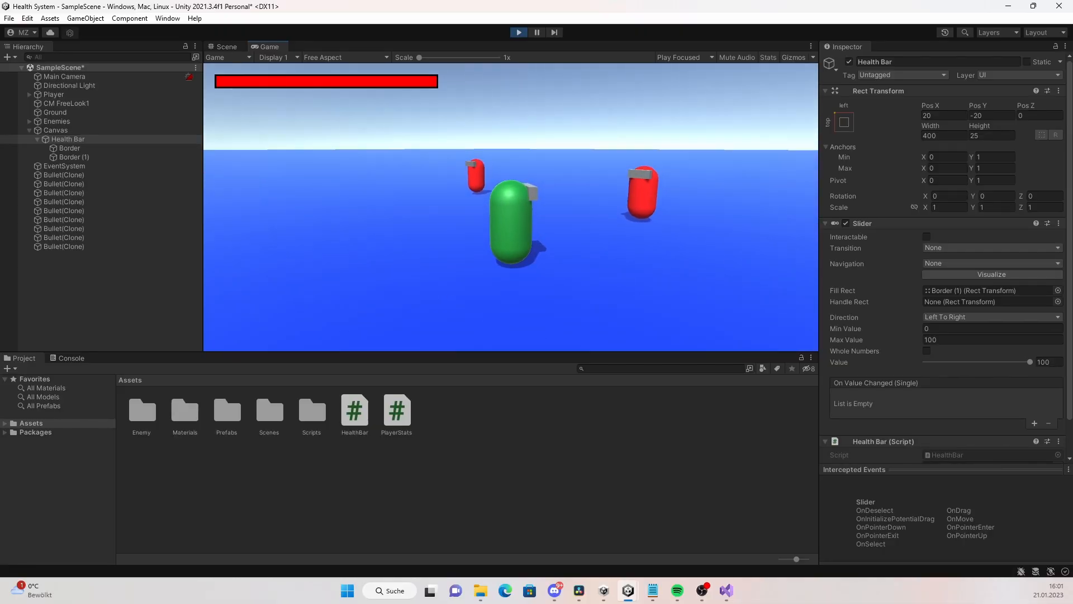
{"action": "left_click", "coordinate": [725, 590]}
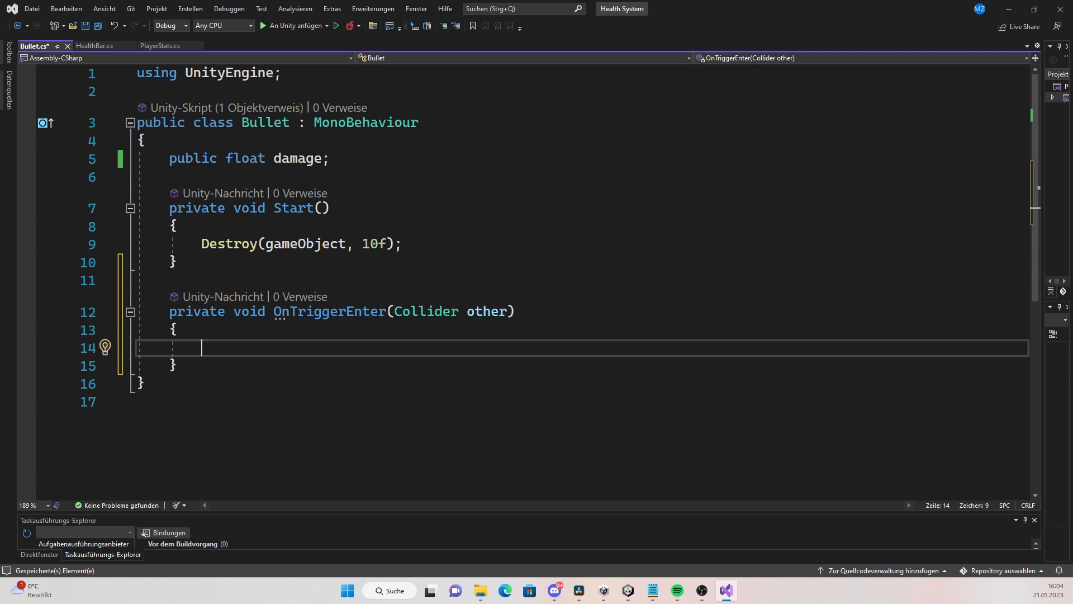
{"action": "left_click", "coordinate": [614, 590]}
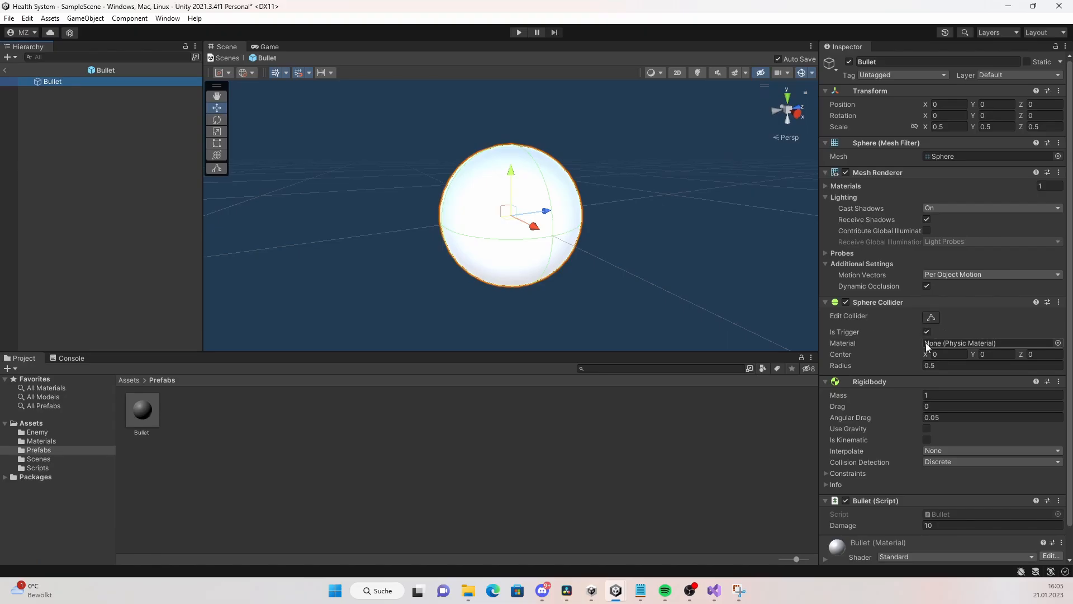
{"action": "left_click", "coordinate": [725, 591]}
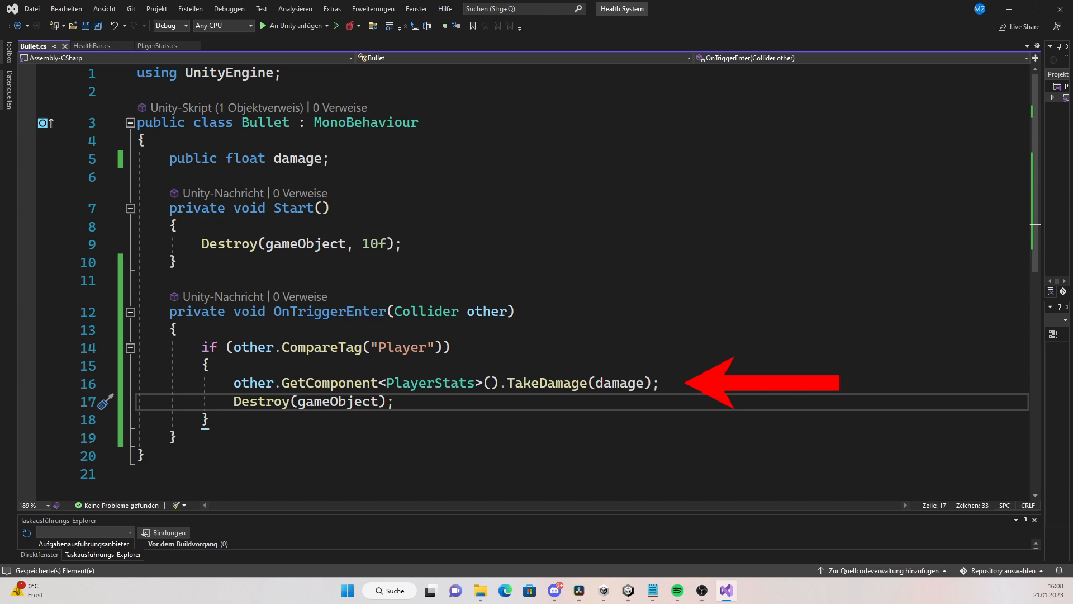
{"action": "left_click", "coordinate": [625, 591]}
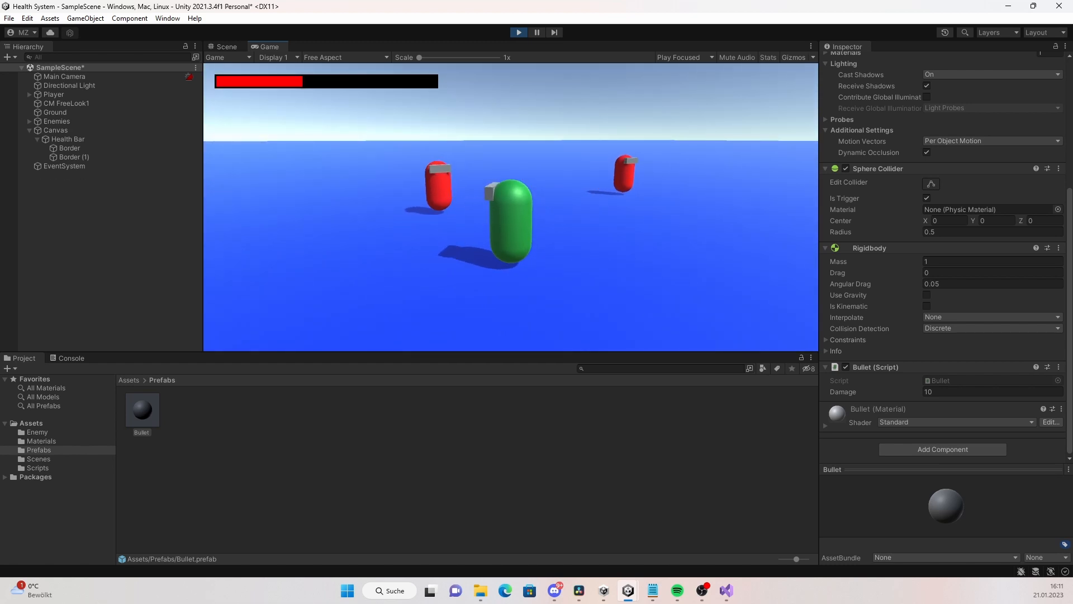
- Add Heal(float amount) to PlayerStats and a HealingItem that heals the Player by healAmount on contact, then test with four medkits
{"action": "left_click", "coordinate": [726, 590]}
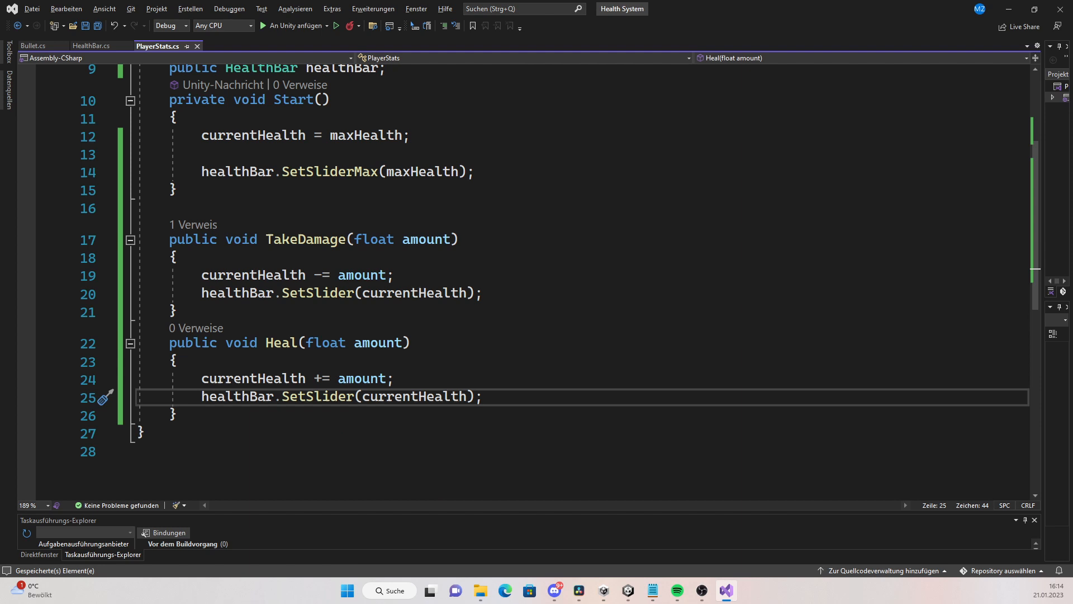
{"action": "left_click", "coordinate": [625, 590]}
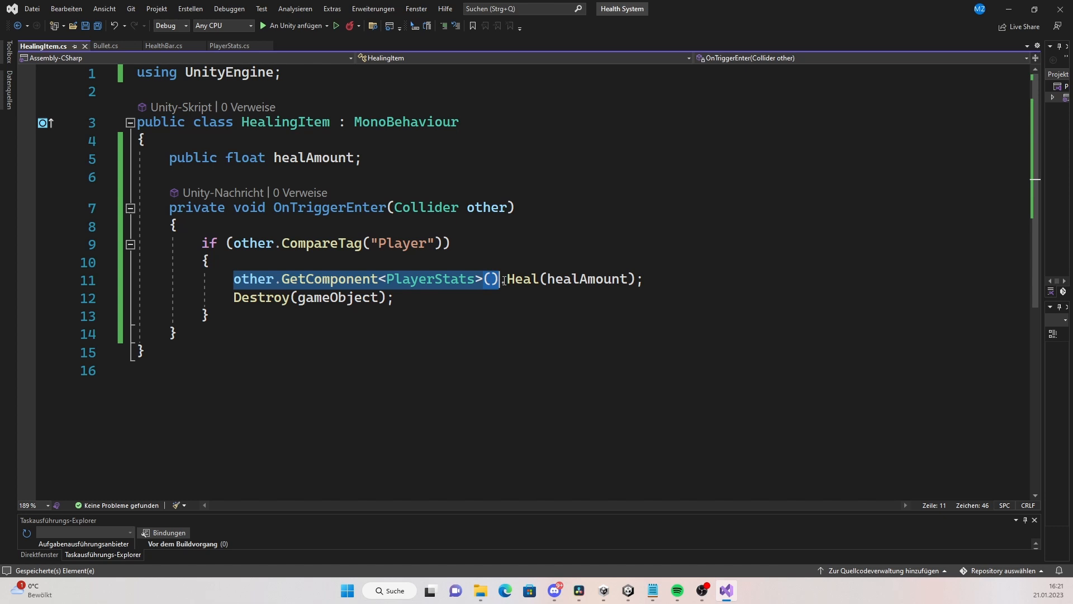
{"action": "left_click", "coordinate": [205, 262]}
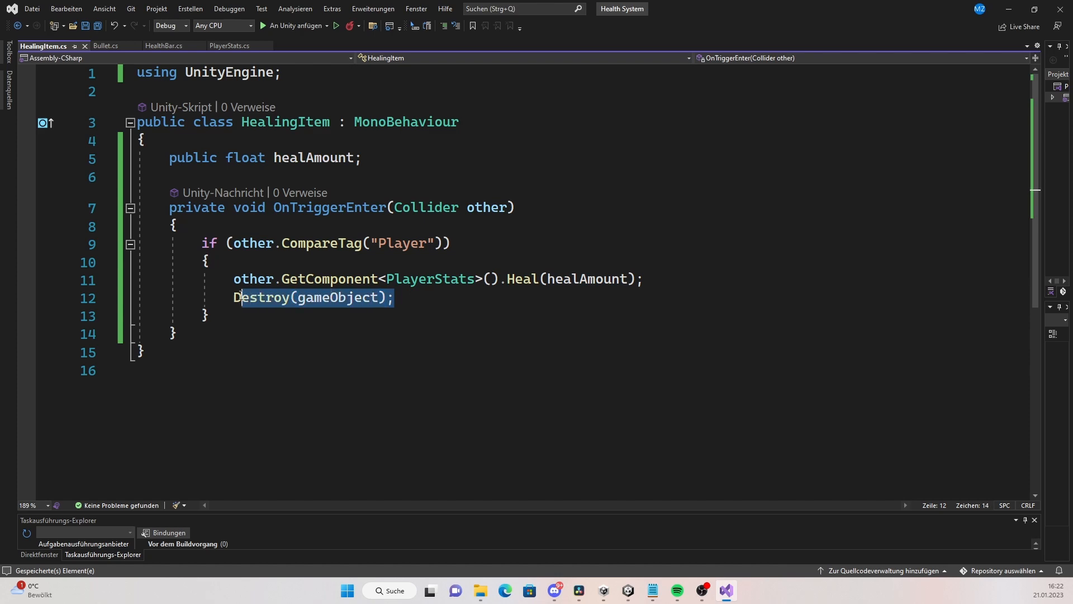
{"action": "left_click", "coordinate": [625, 590]}
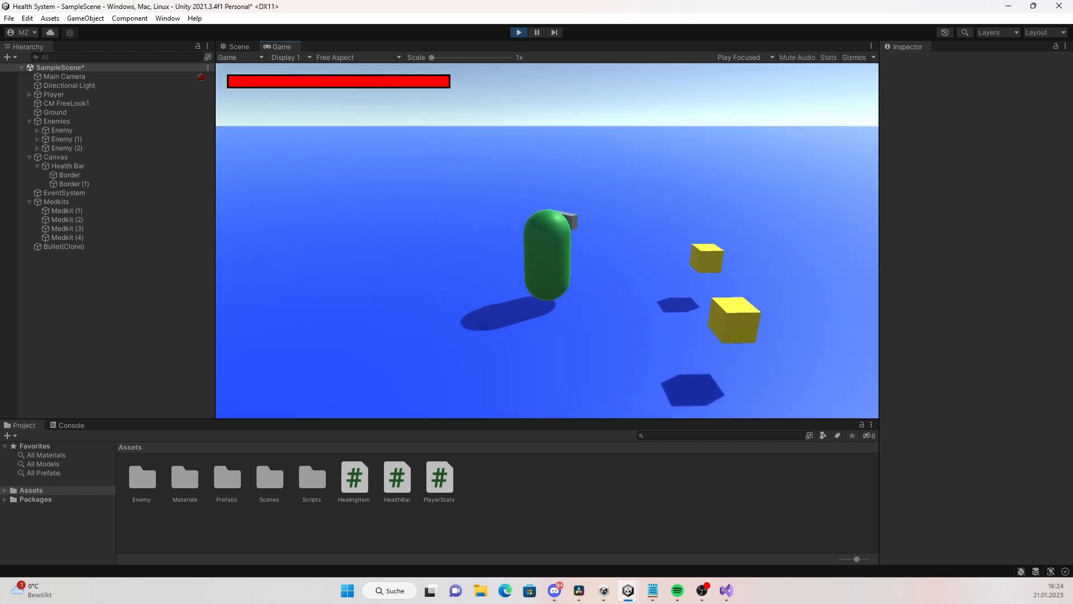
- Confirm Current Health reads 100, then clamp health to maxHealth and call Die() logging "You died!" at zero
{"action": "left_click", "coordinate": [53, 94]}
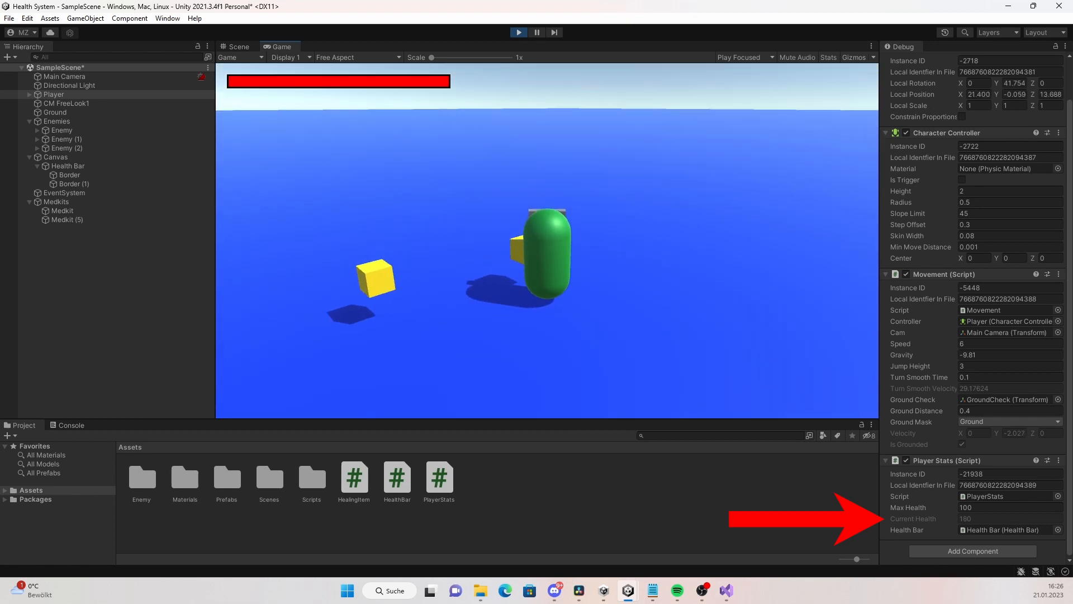
{"action": "left_click", "coordinate": [726, 590]}
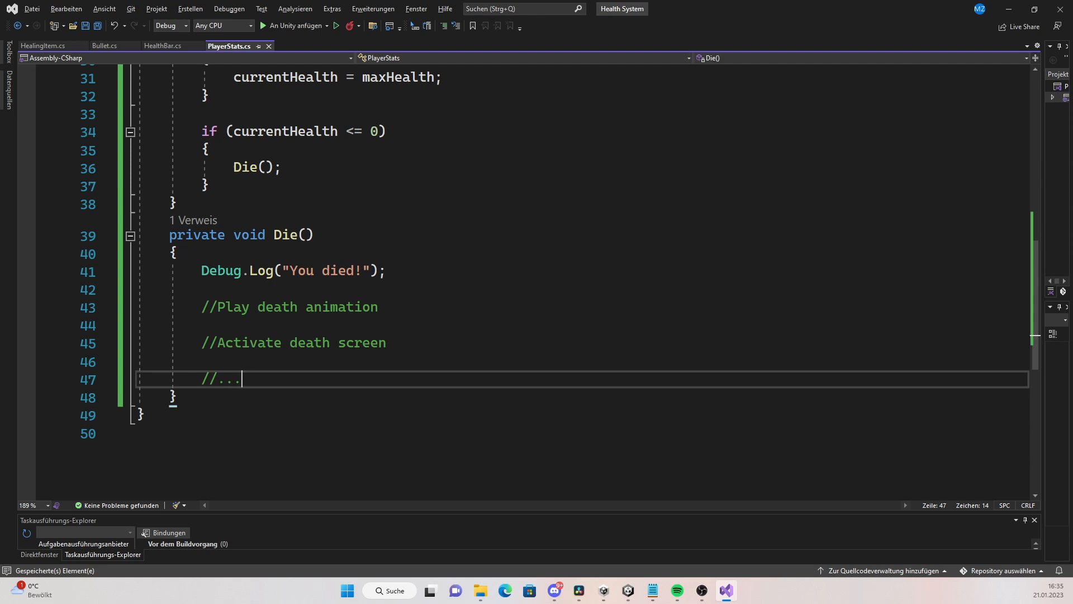
- Select the red Health Bar and run the game, showing it partly drained with medkits healing 20 each
{"action": "left_click", "coordinate": [738, 591]}
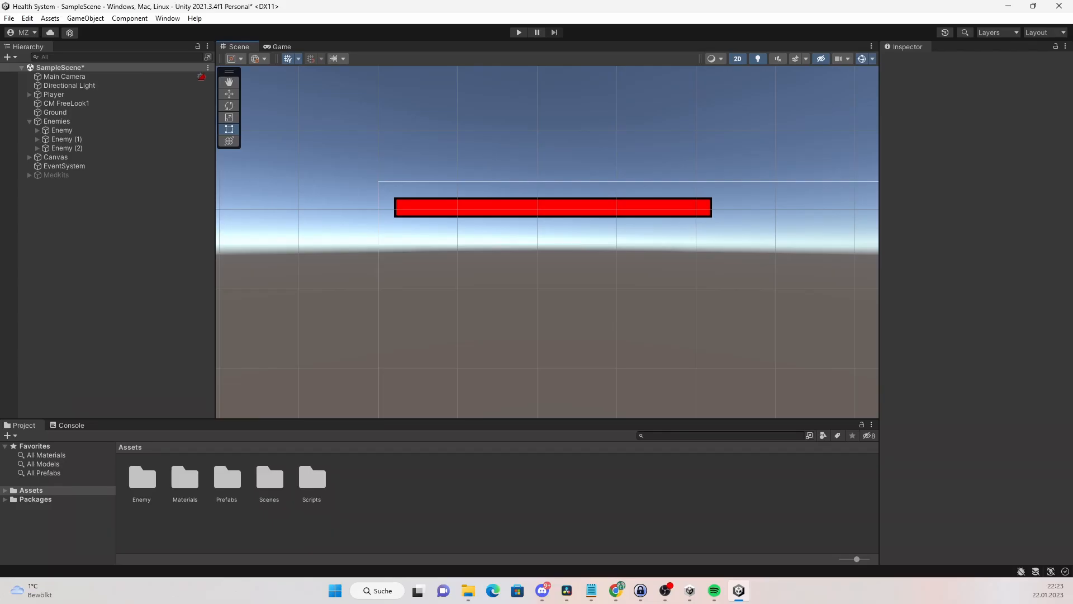
{"action": "left_click", "coordinate": [552, 207]}
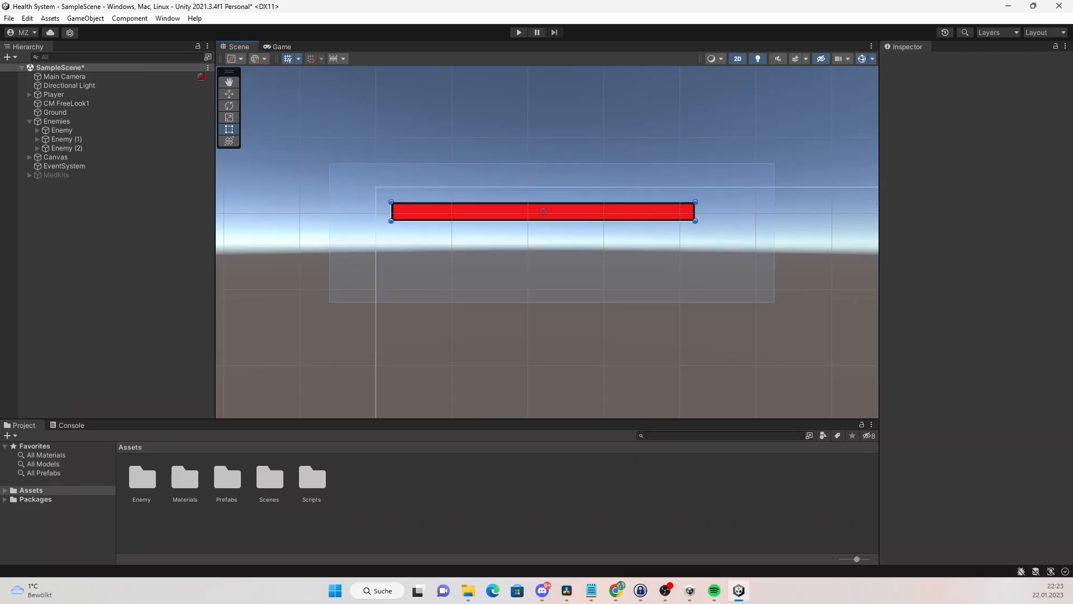
{"action": "left_click", "coordinate": [518, 32]}
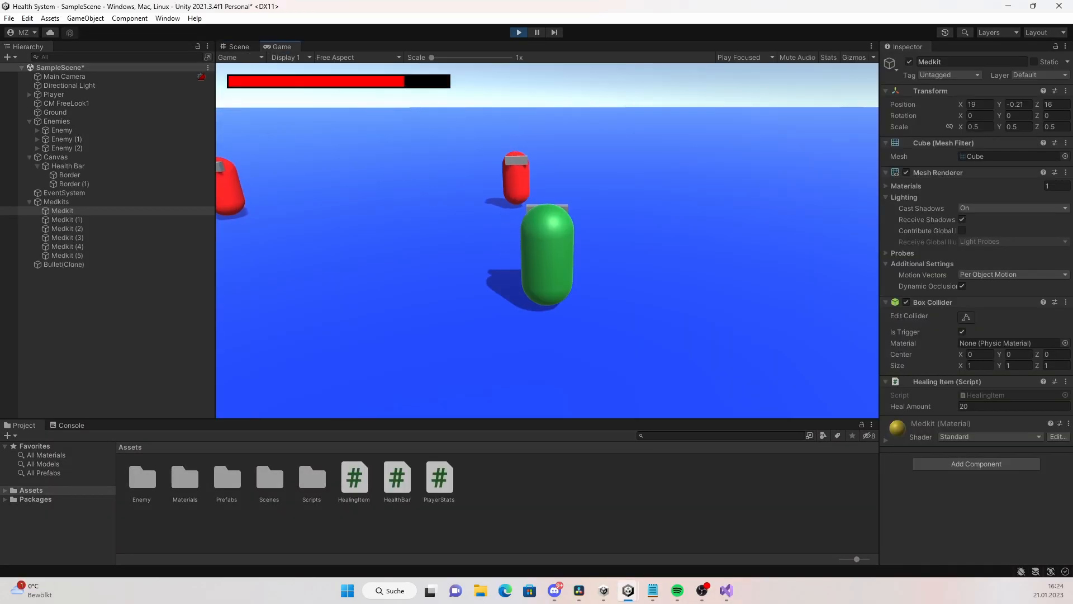